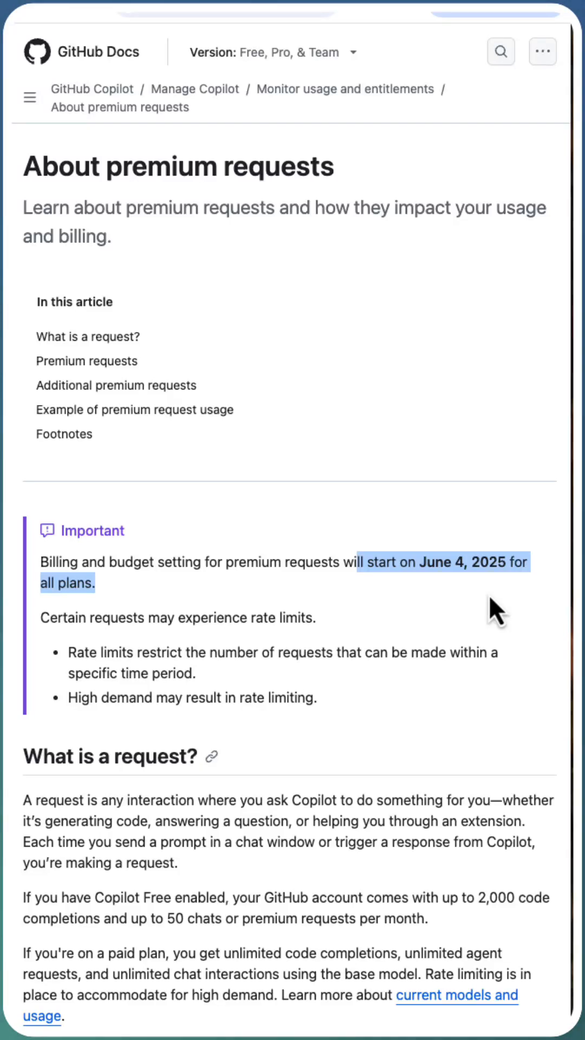
mouse_move(410, 620)
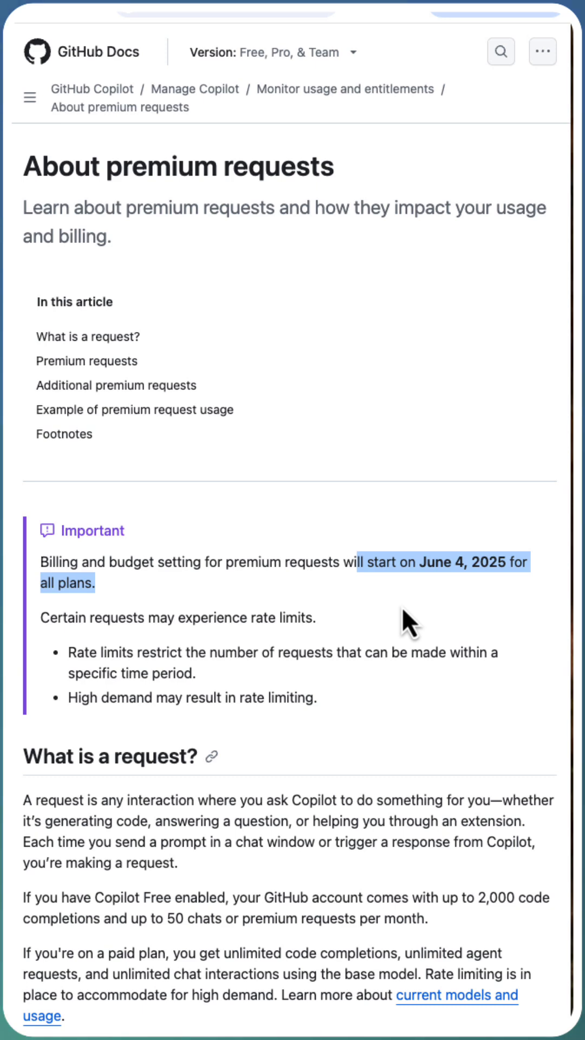
Scroll the article down to the Premium requests section and its list of premium features
scroll(down, 3)
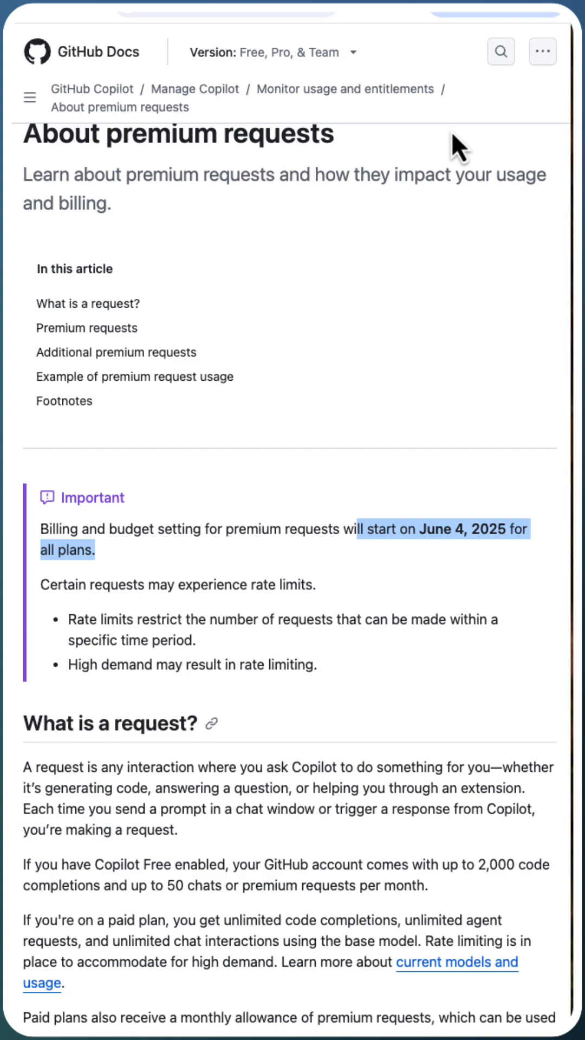
scroll(down, 3)
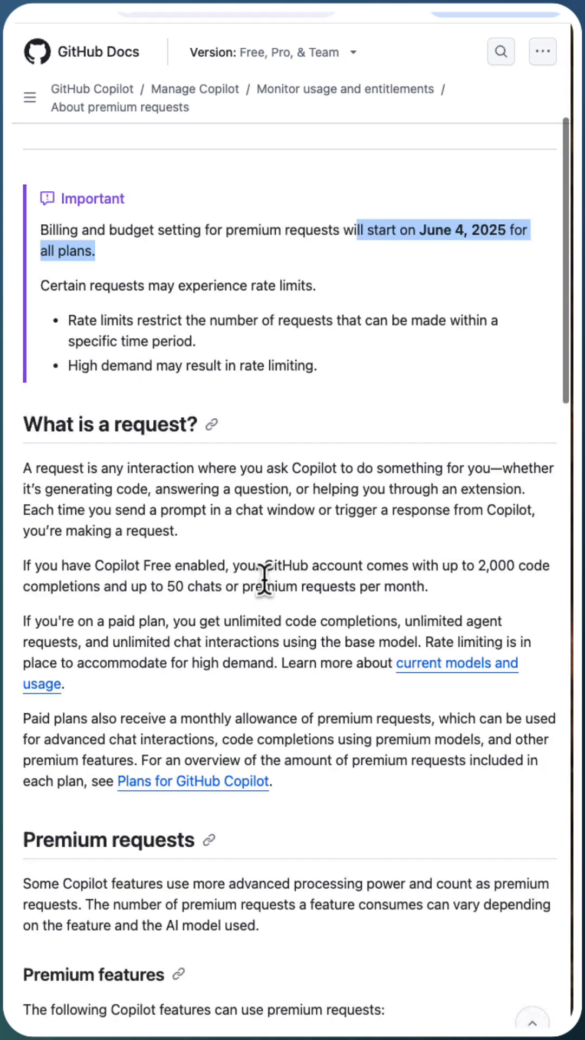
scroll(down, 3)
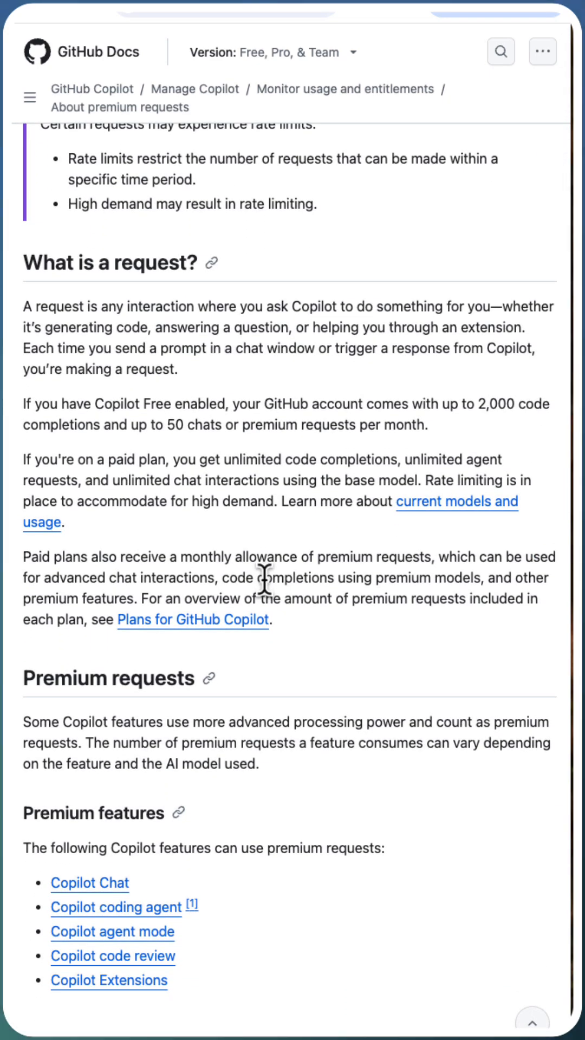
scroll(down, 3)
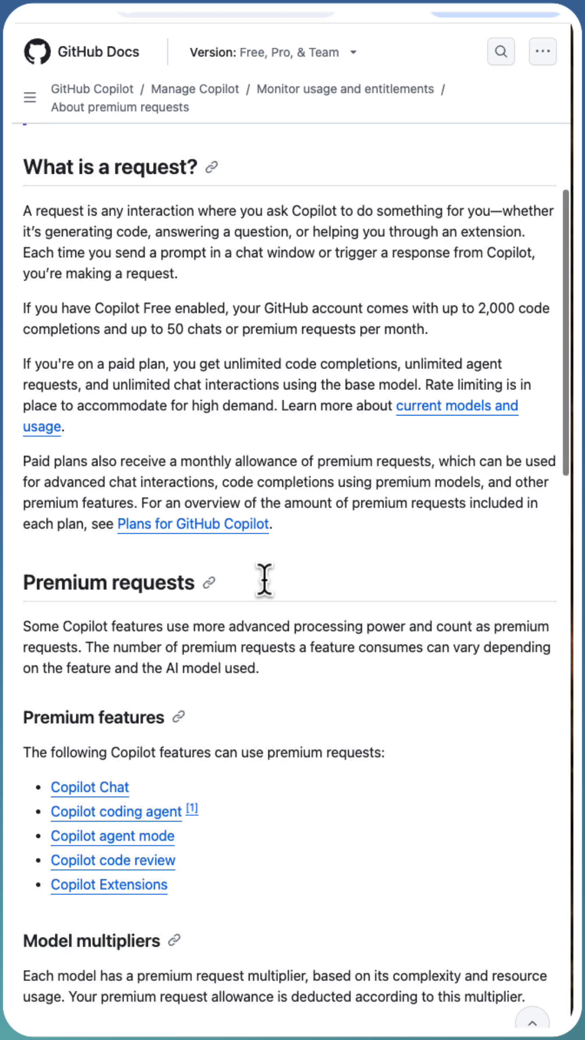
scroll(down, 3)
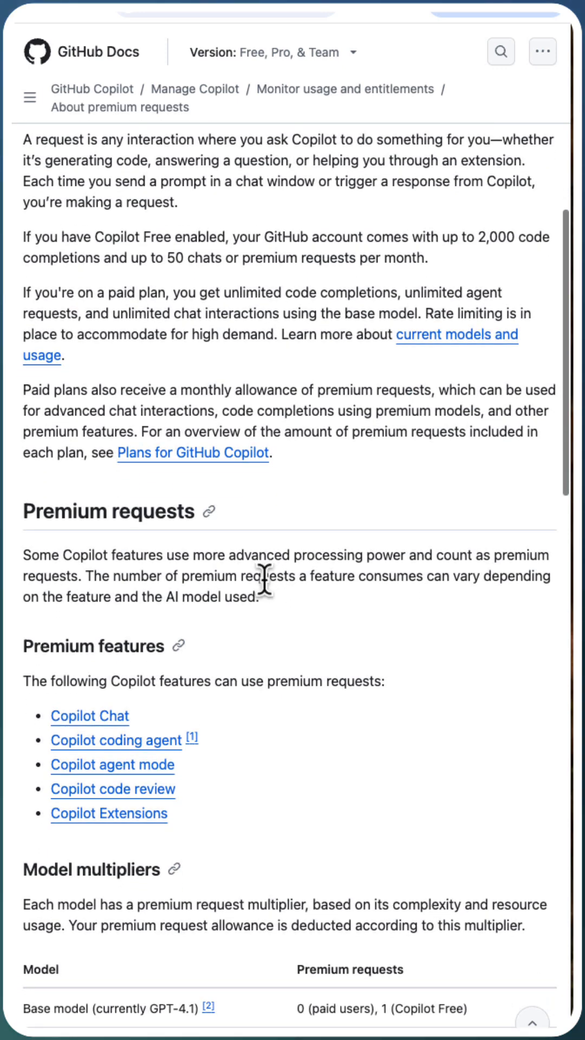
mouse_move(89, 716)
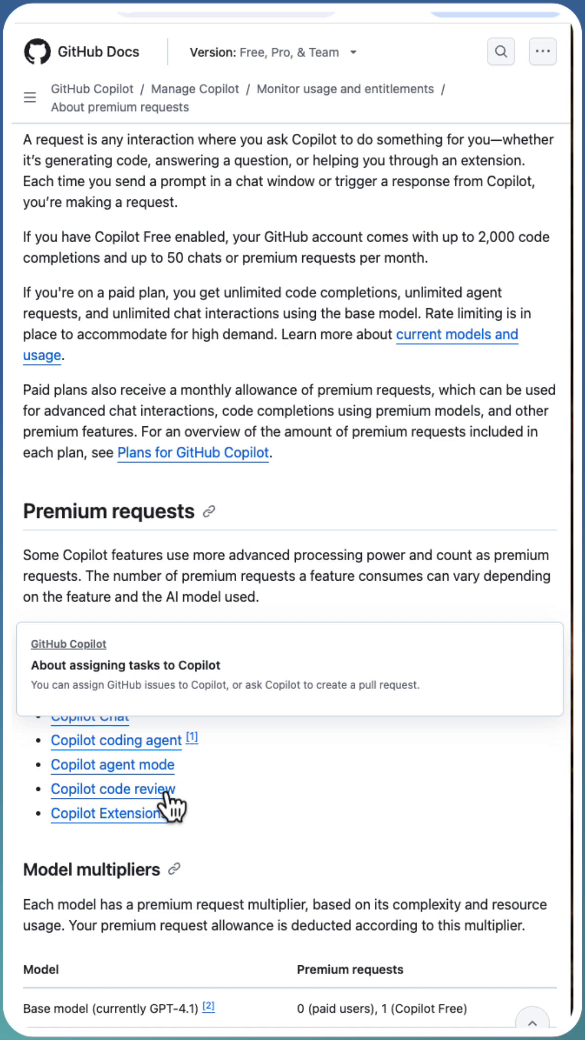
Scroll to the Model multipliers table, from the base model down to o4-mini
scroll(down, 3)
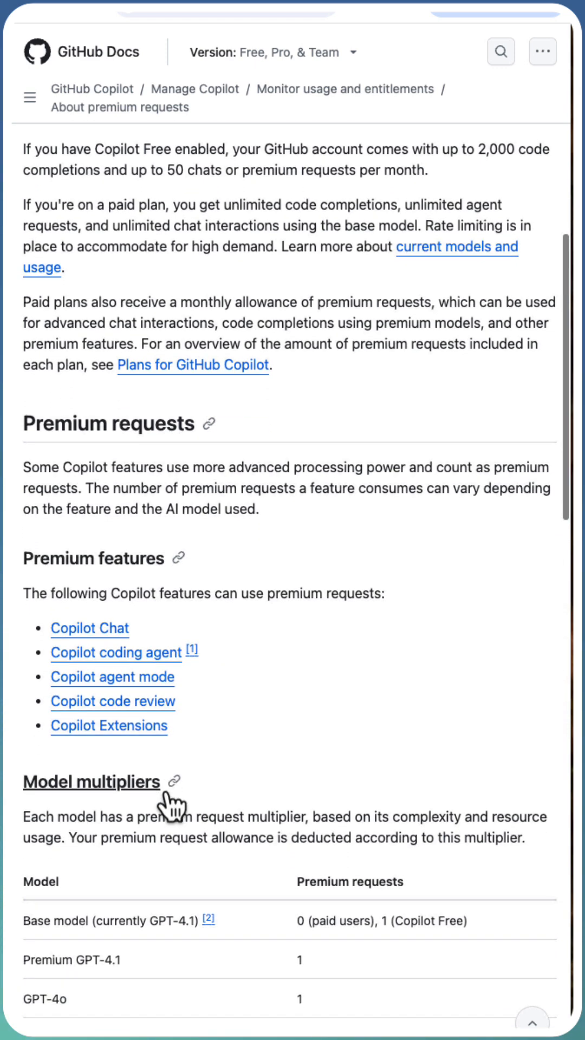
scroll(down, 3)
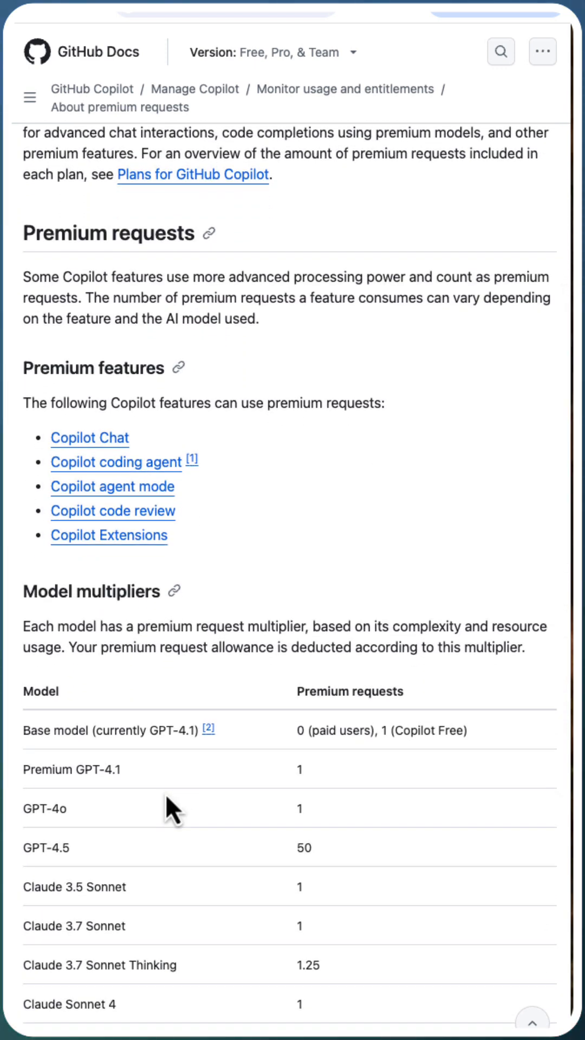
scroll(down, 3)
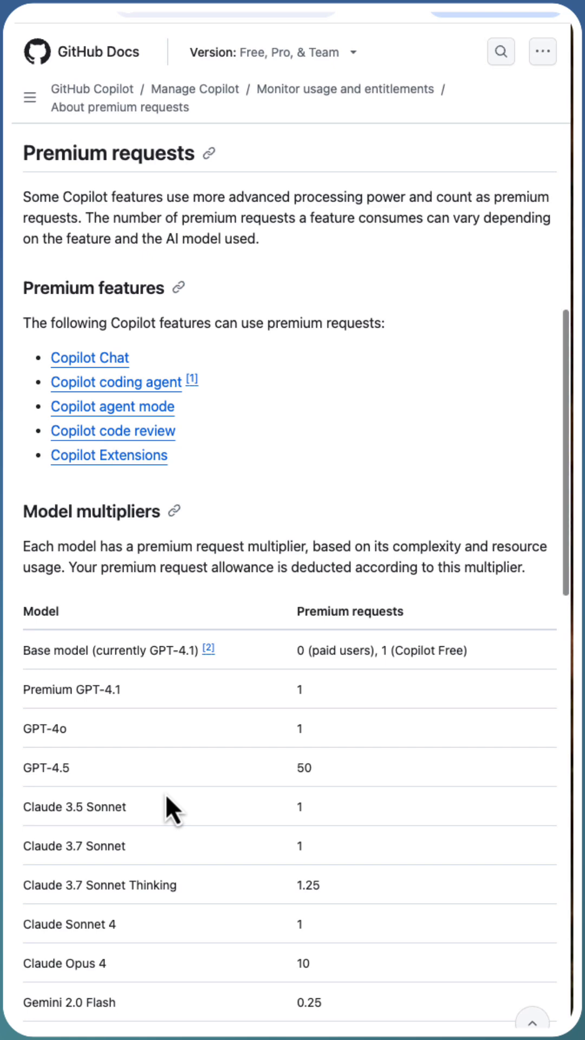
scroll(down, 3)
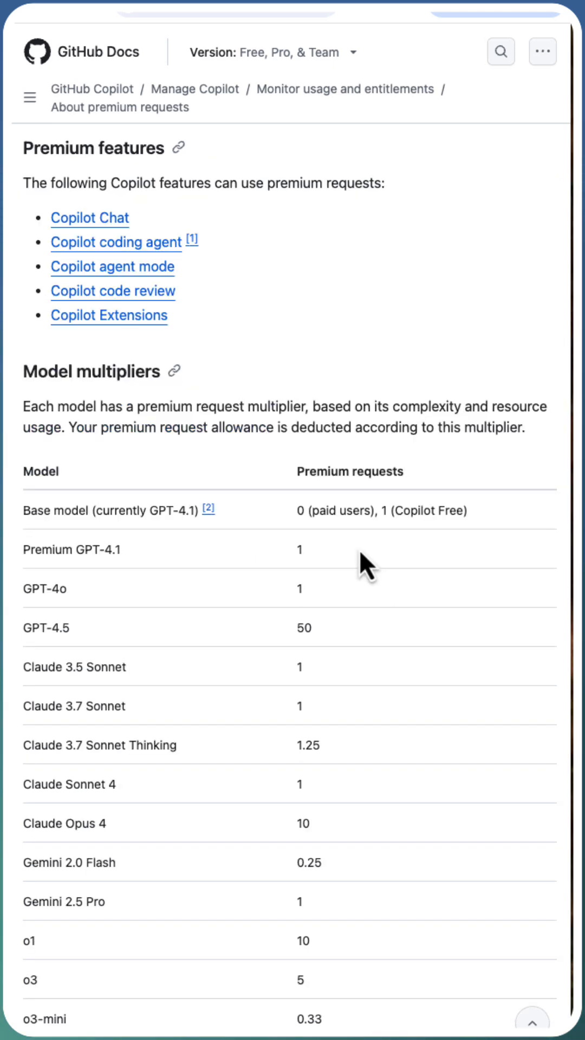
scroll(down, 3)
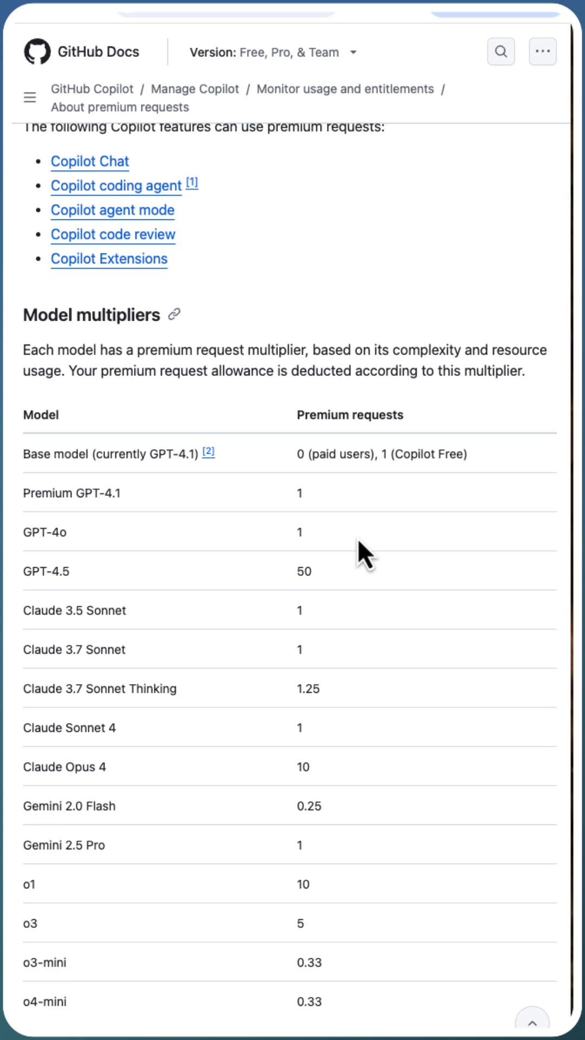
mouse_move(344, 616)
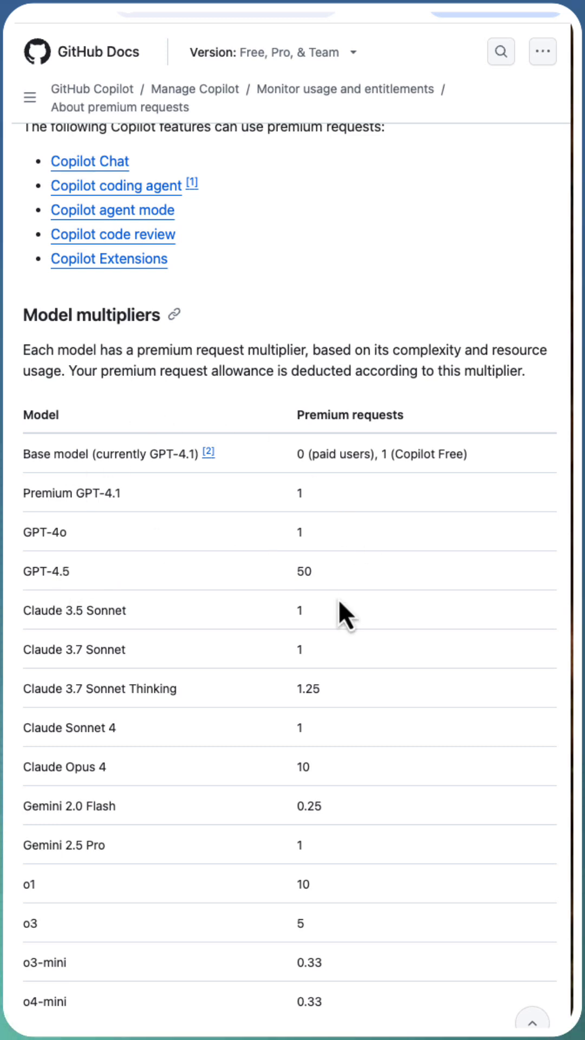
scroll(down, 3)
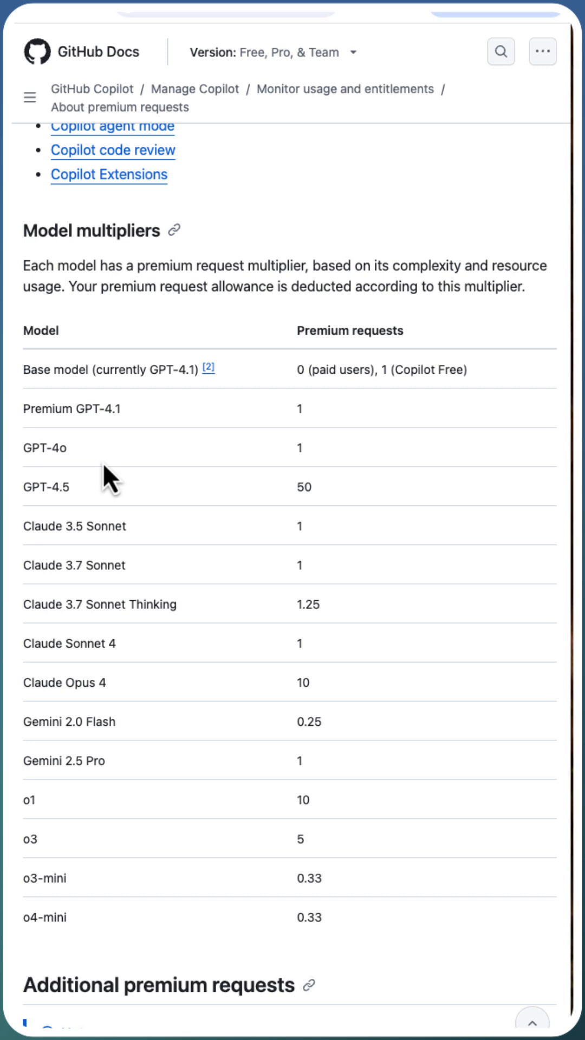
mouse_move(122, 514)
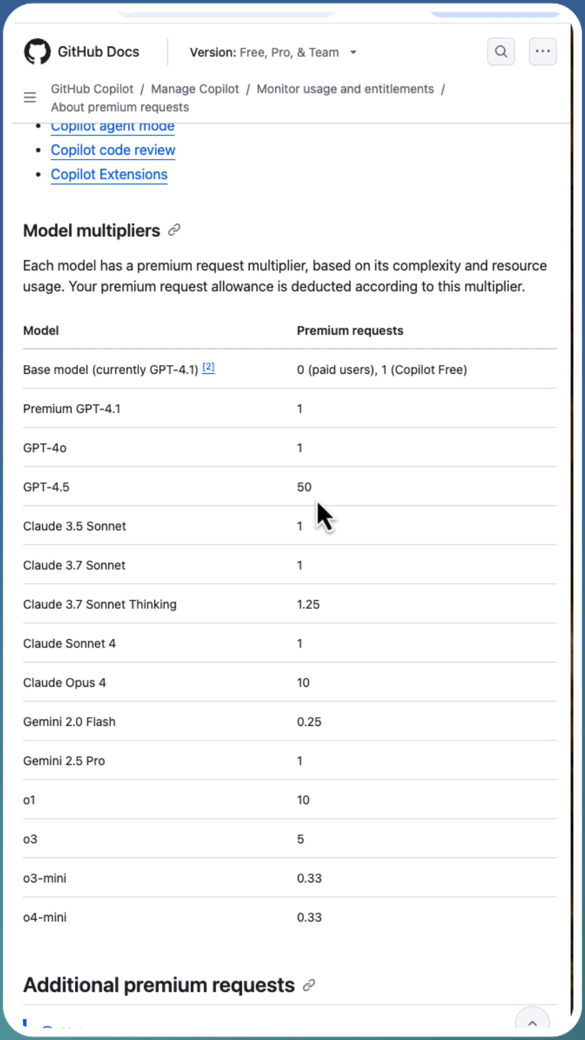
mouse_move(86, 494)
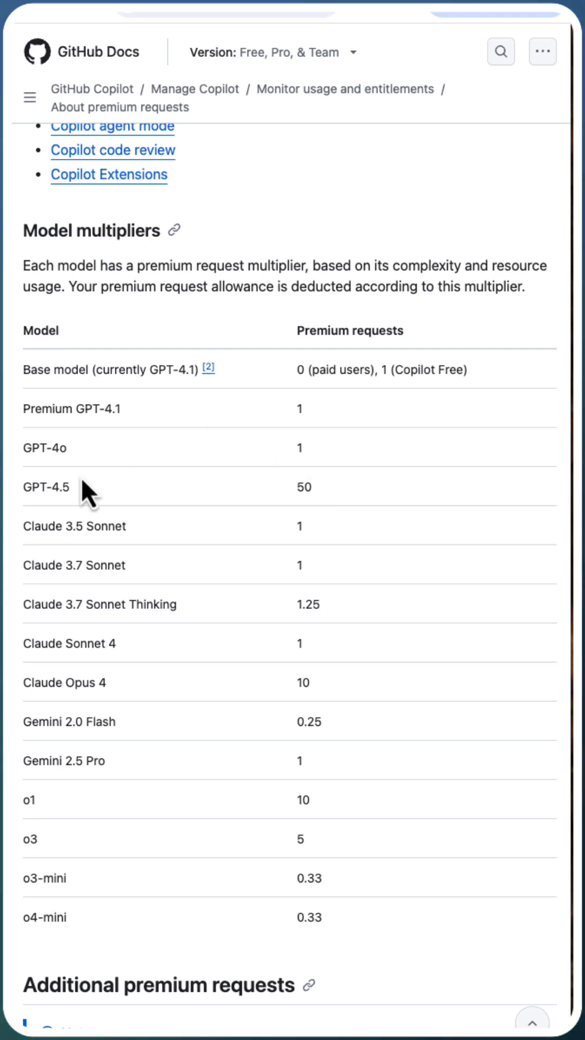
mouse_move(81, 646)
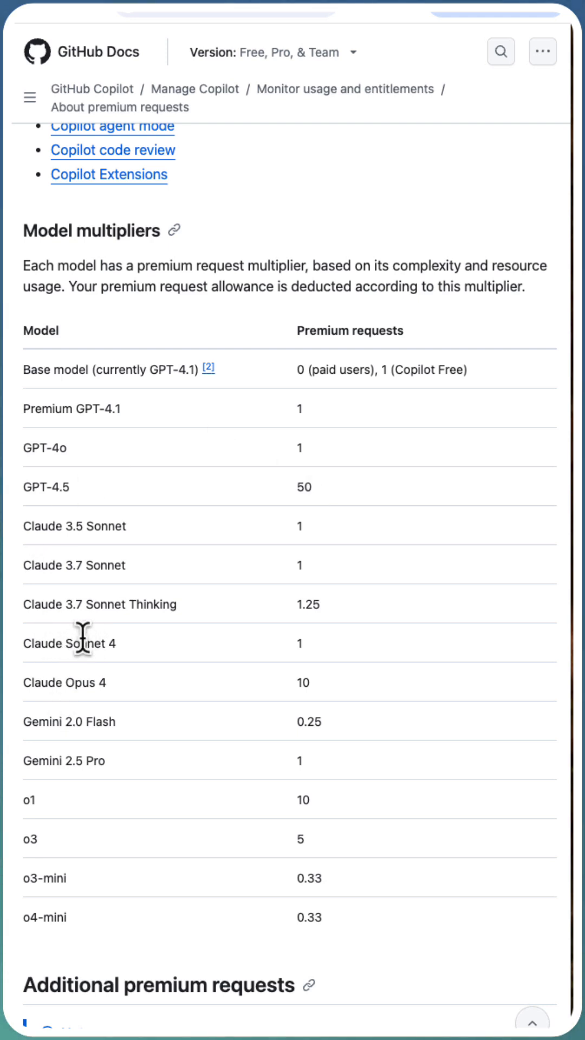
Highlight Claude Sonnet 4's premium request multiplier of 1 and scroll past the table
double_click(298, 643)
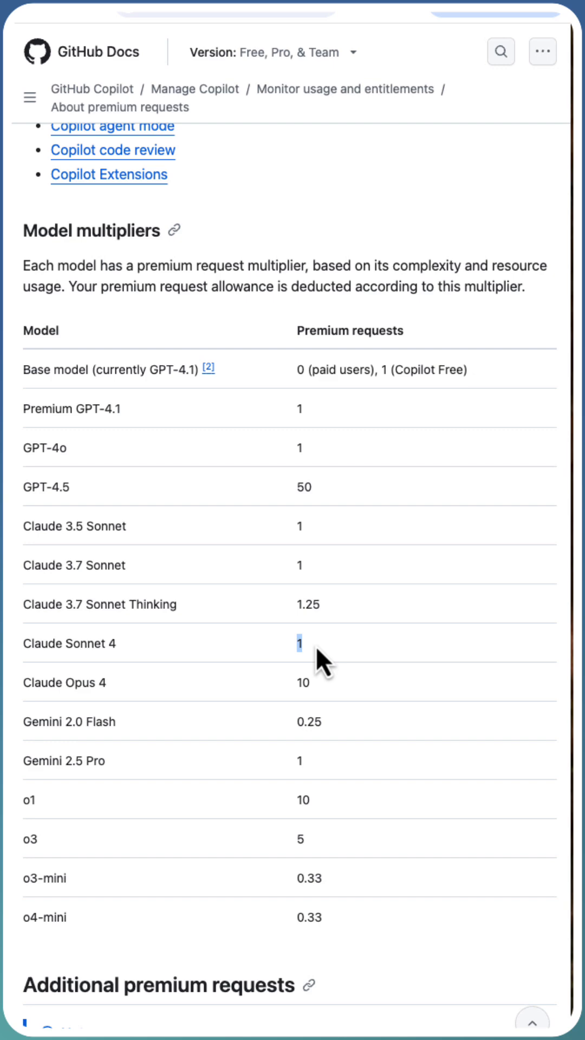
scroll(down, 3)
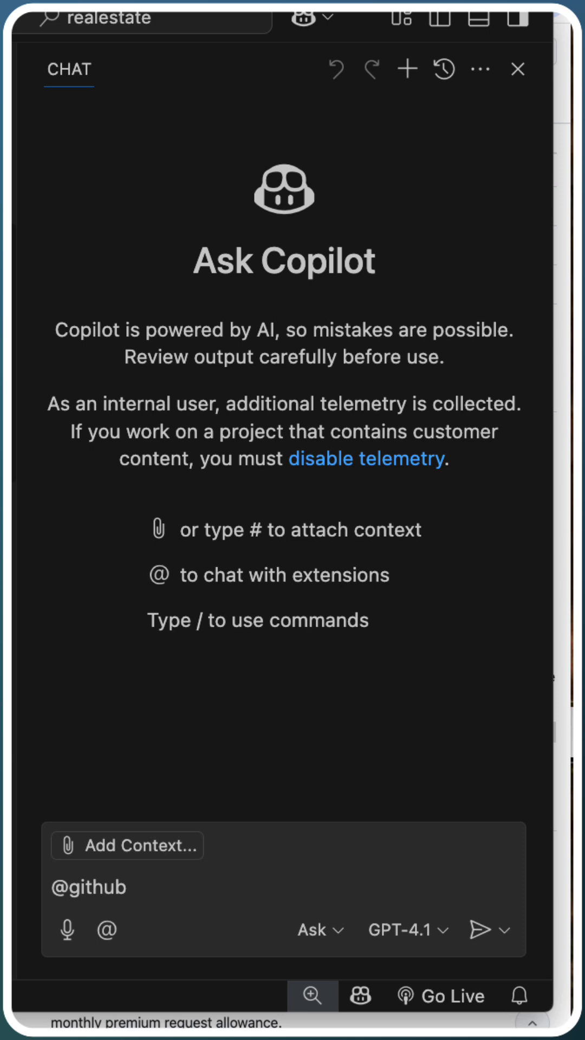
mouse_move(331, 871)
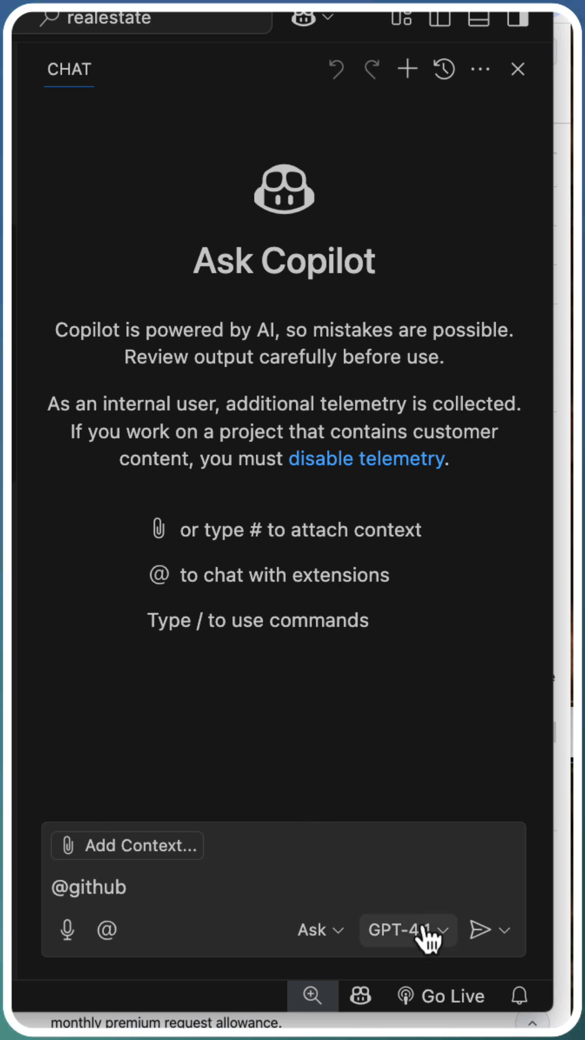
Show the chat model list with multipliers, then the Copilot usage summary (57.9%)
click(407, 928)
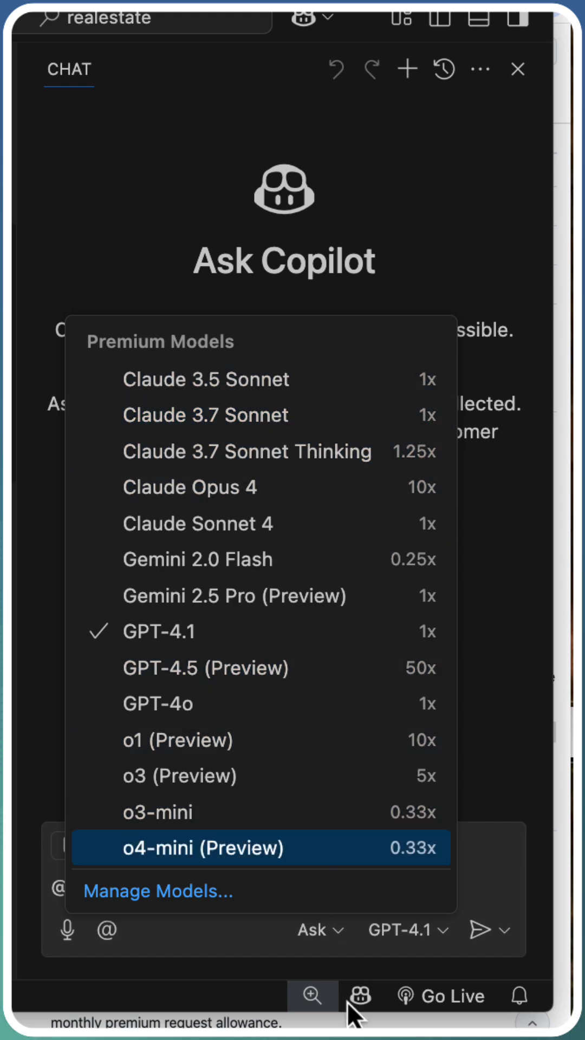
click(360, 995)
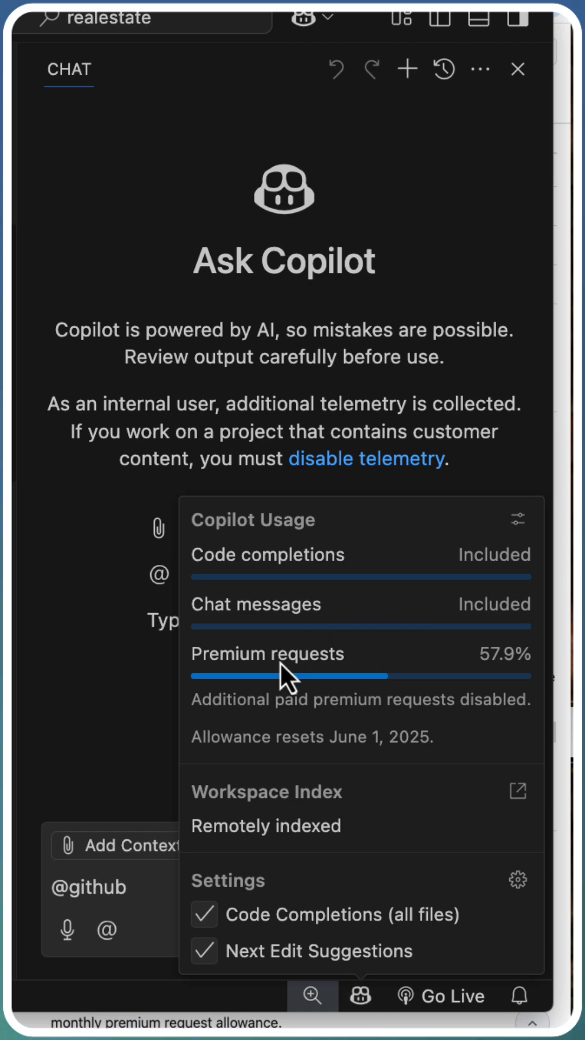
mouse_move(523, 702)
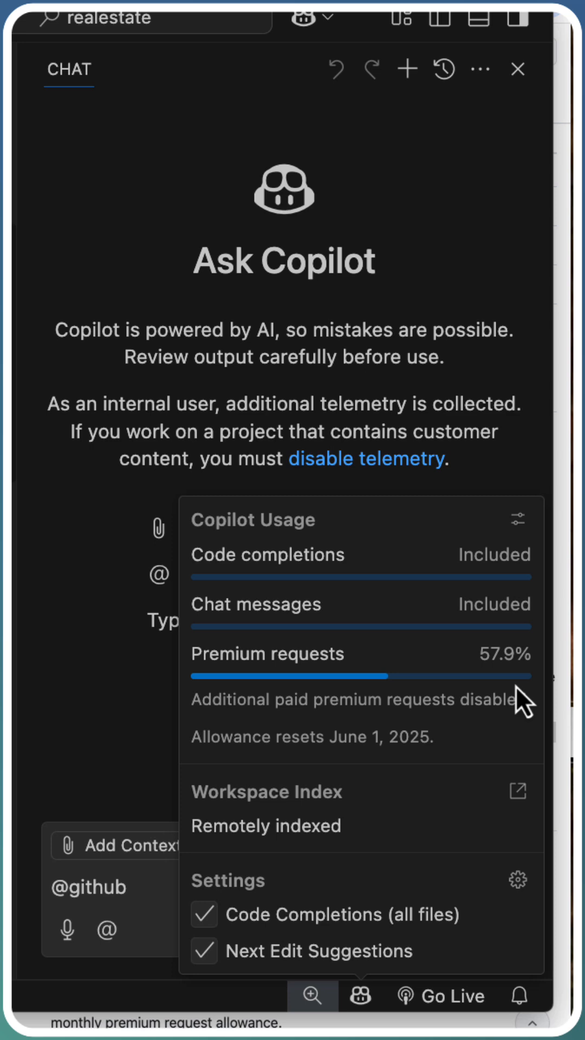